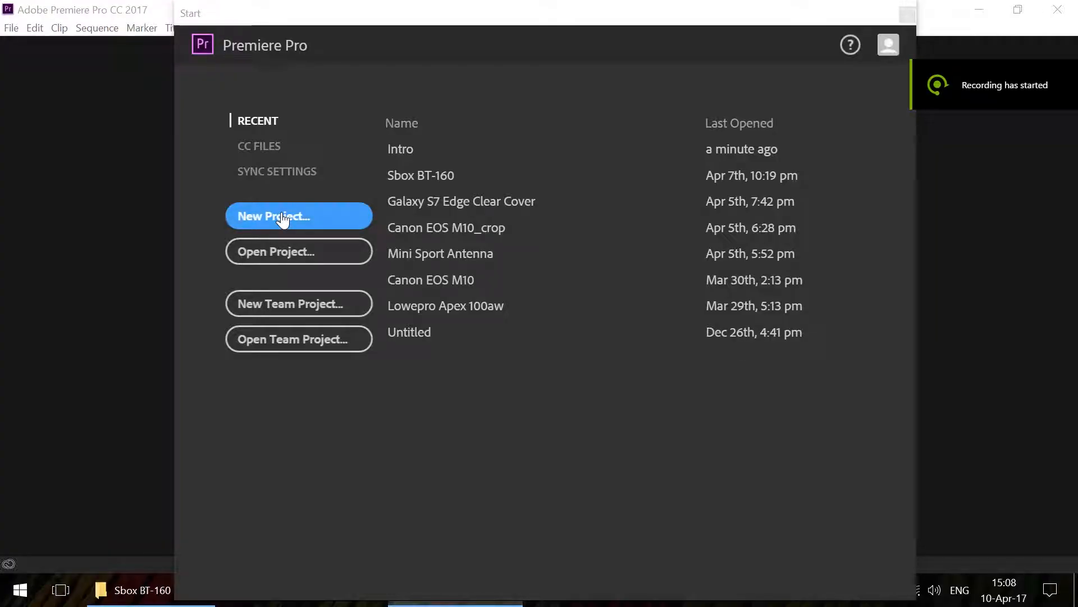
- Create a new project named Intro and import the MVI_1910.MP4 video clip
click(299, 215)
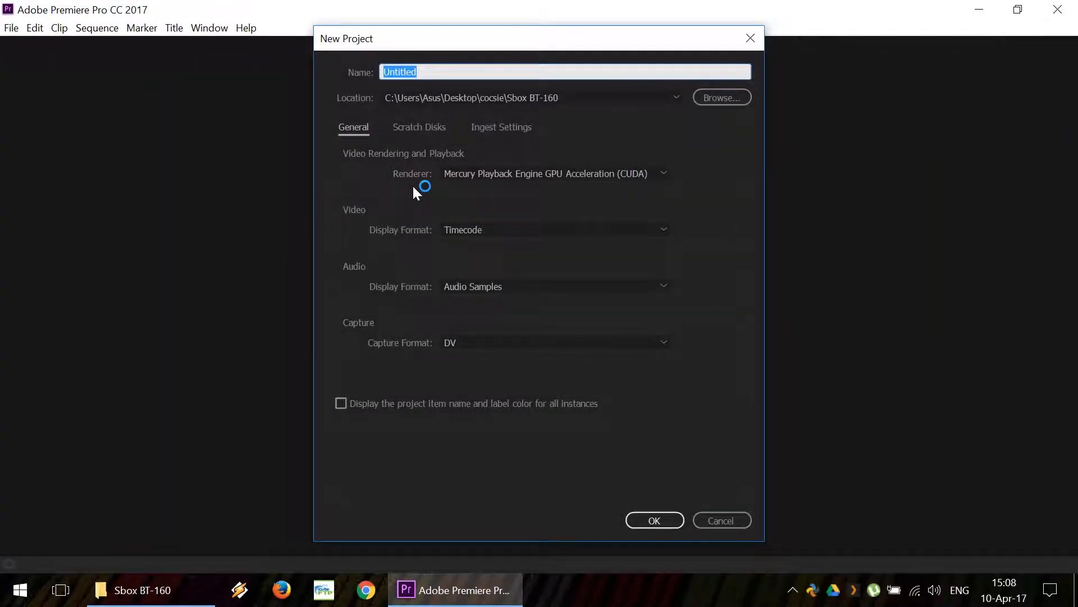
click(653, 521)
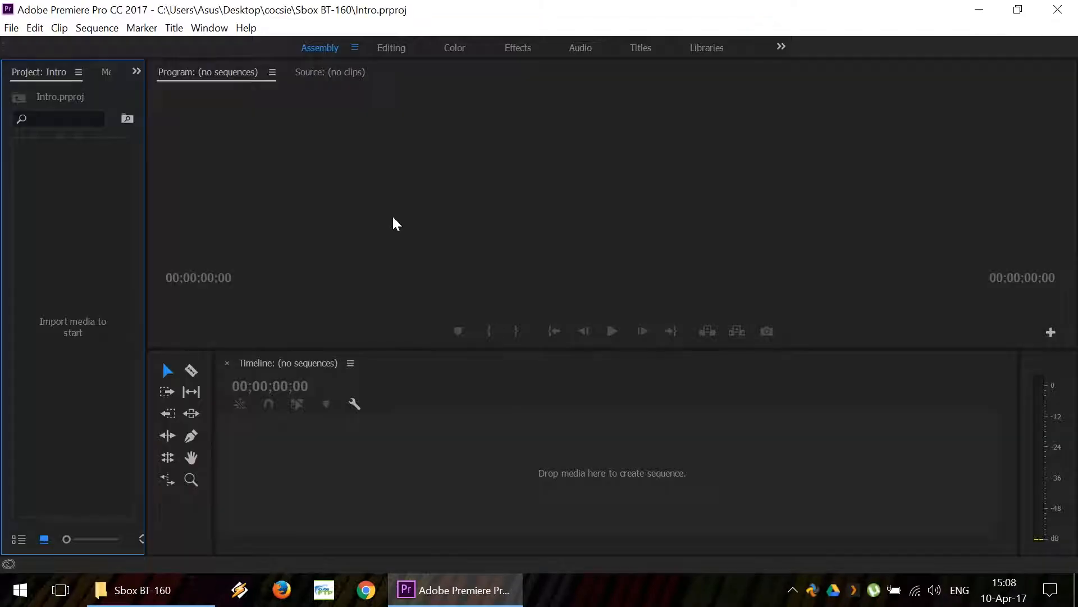
click(141, 589)
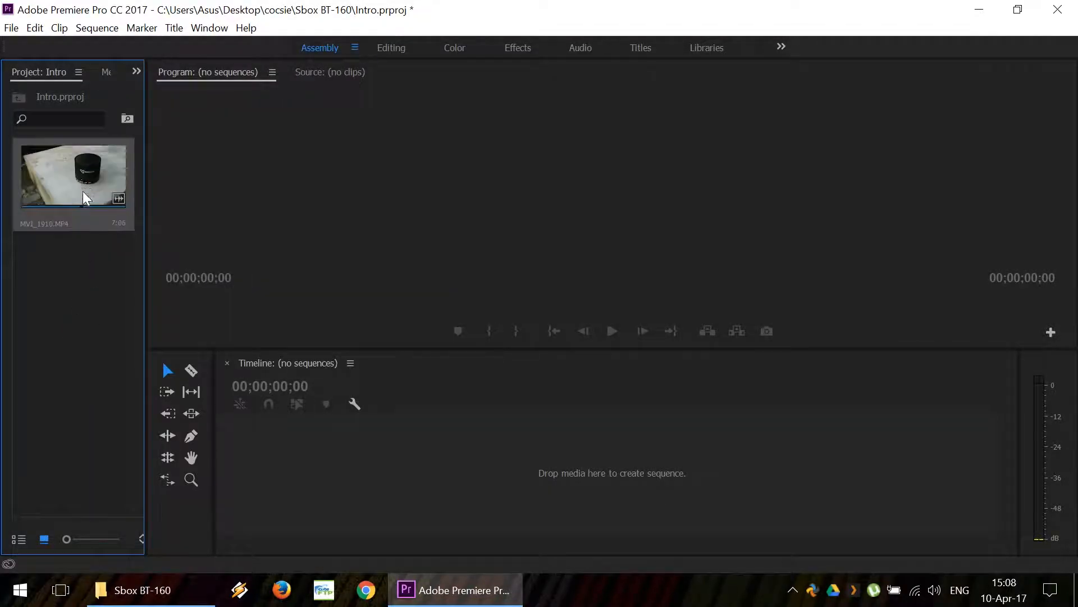
- Build the MVI_1910 sequence, shift the video later, and put IMG_1897.JPG on V2 at the start
drag(73, 174, 550, 457)
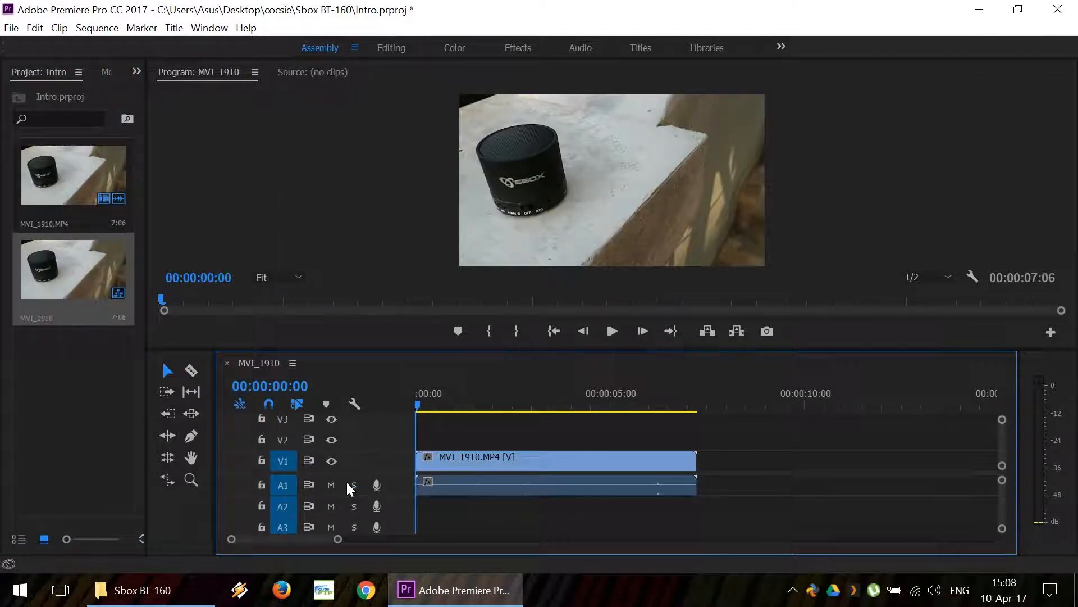
click(567, 457)
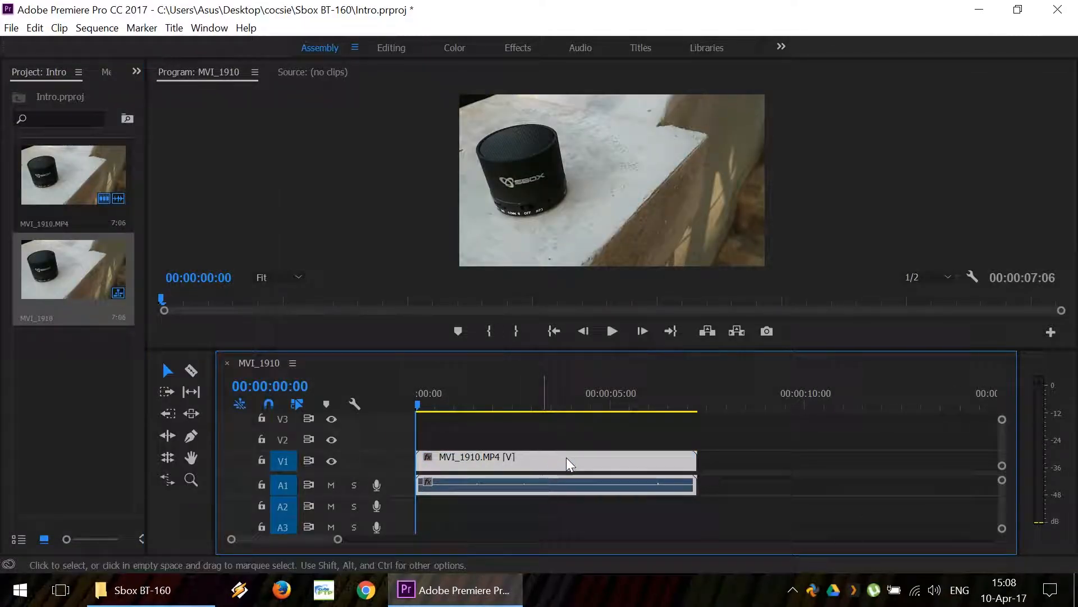
drag(564, 460, 622, 459)
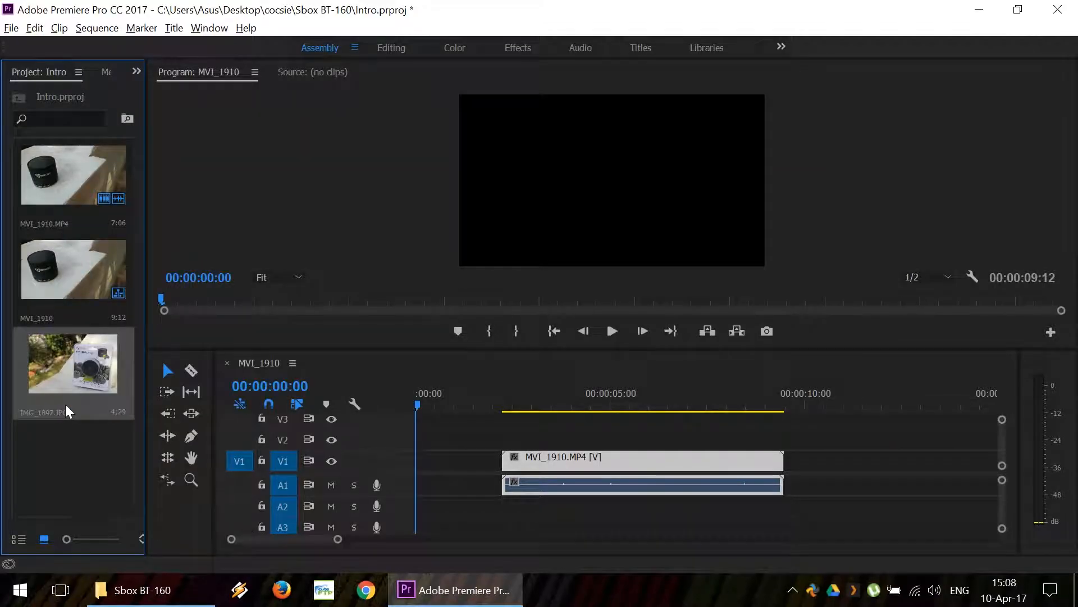
drag(73, 362, 440, 441)
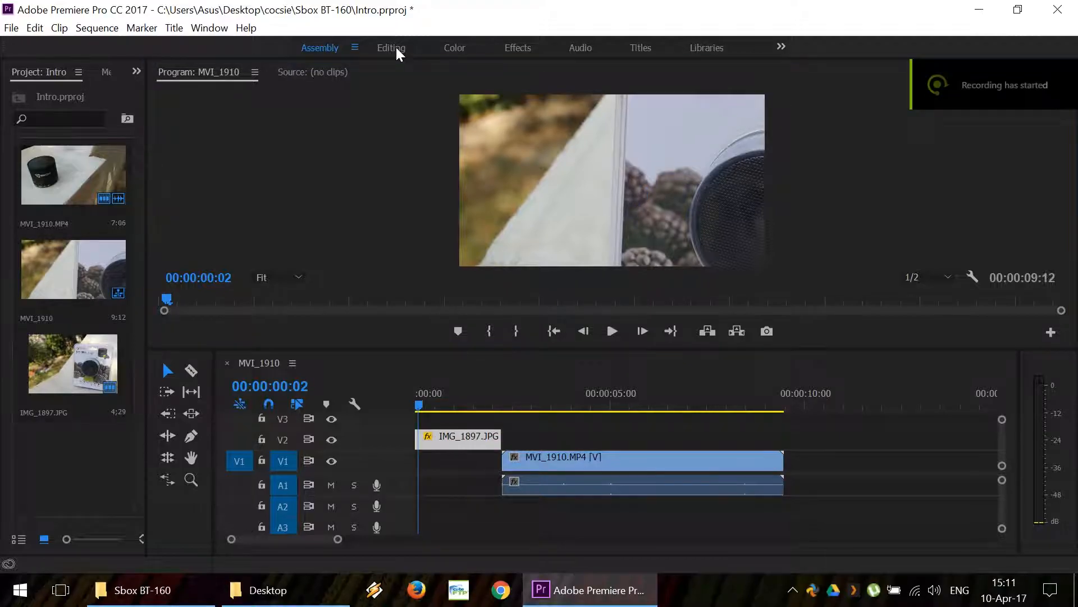
- In the Editing workspace, scale the product photo to frame size using 10% zoom, then Fit
click(392, 47)
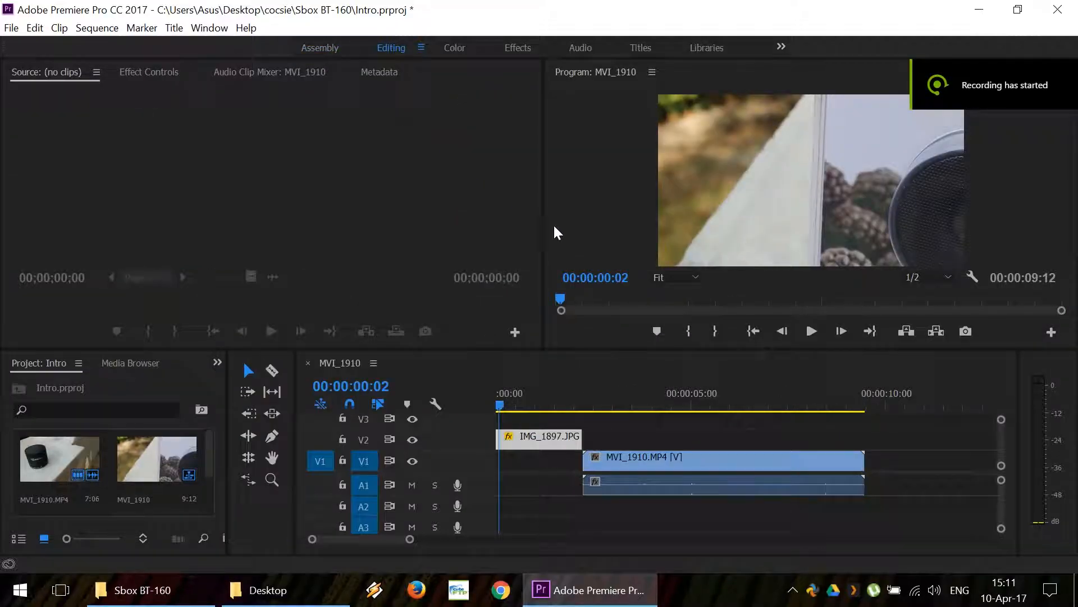
click(676, 277)
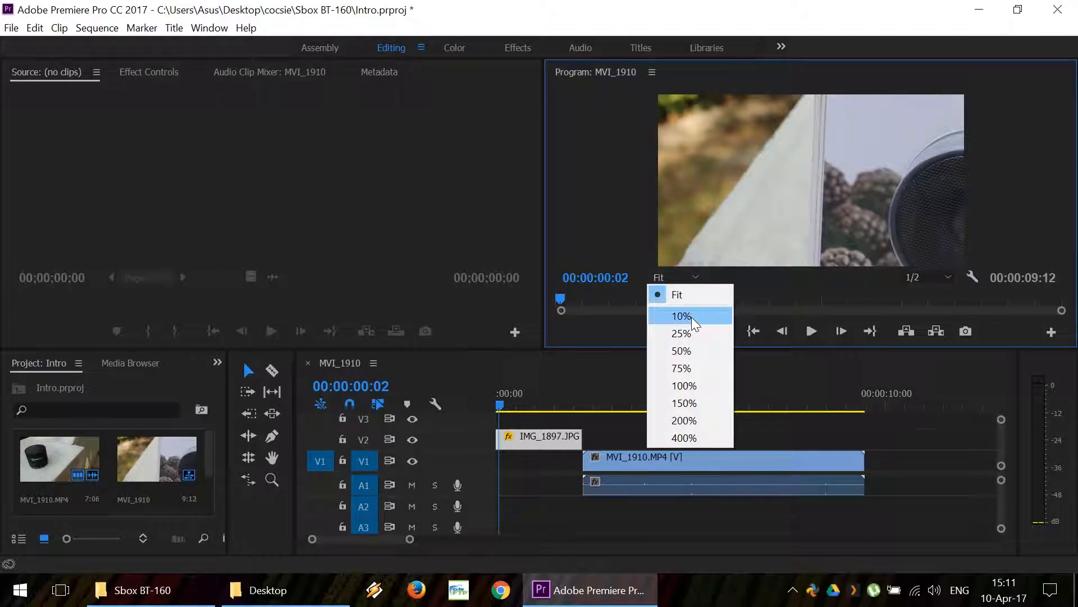
click(680, 315)
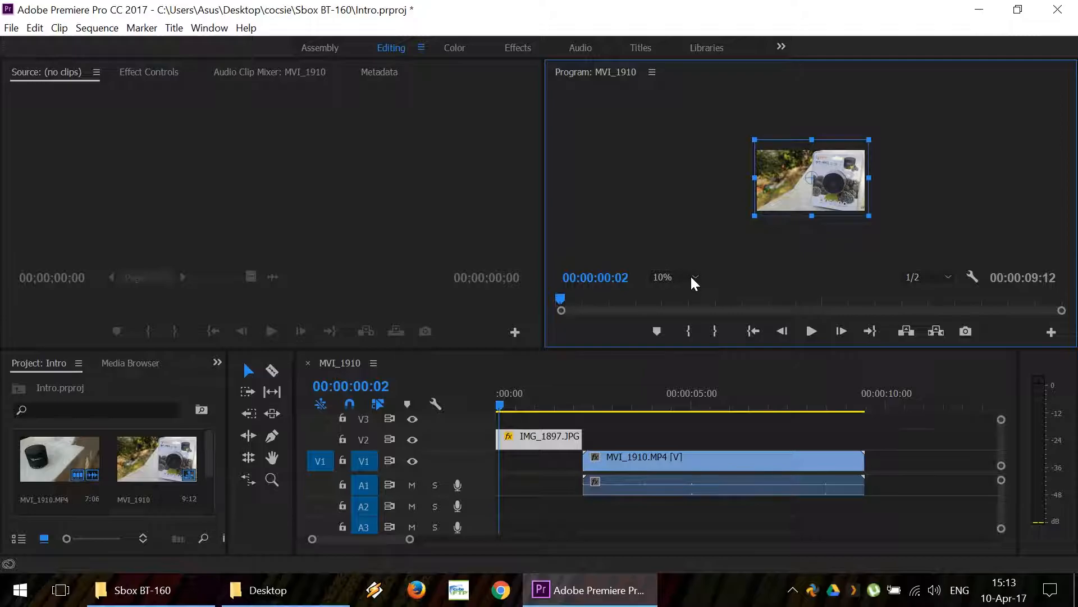
click(689, 295)
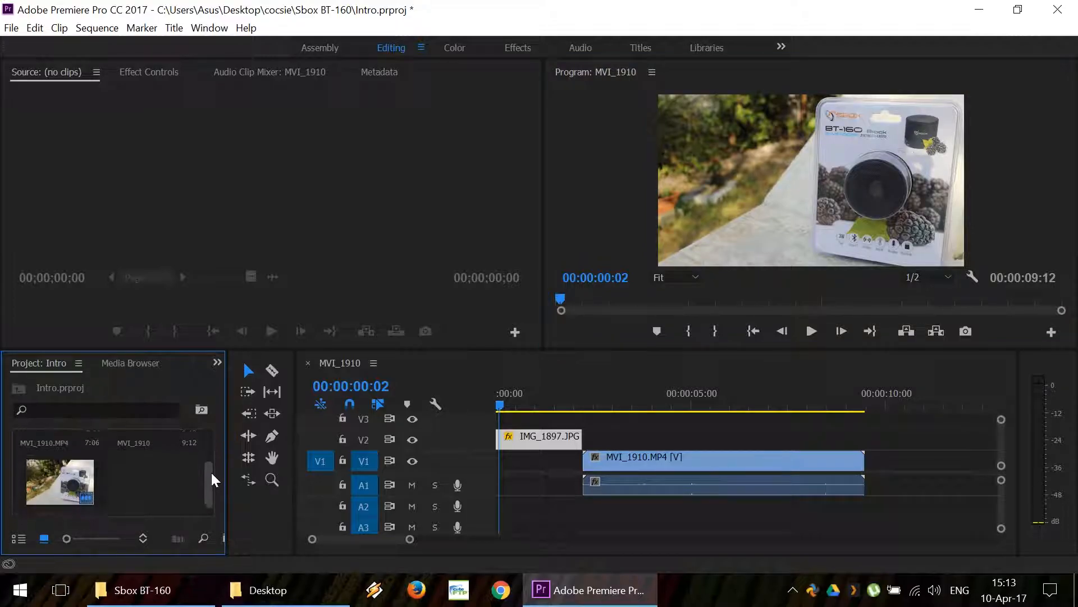
- Add a new title item named Intro from the Project panel's New Item menu
right_click(172, 488)
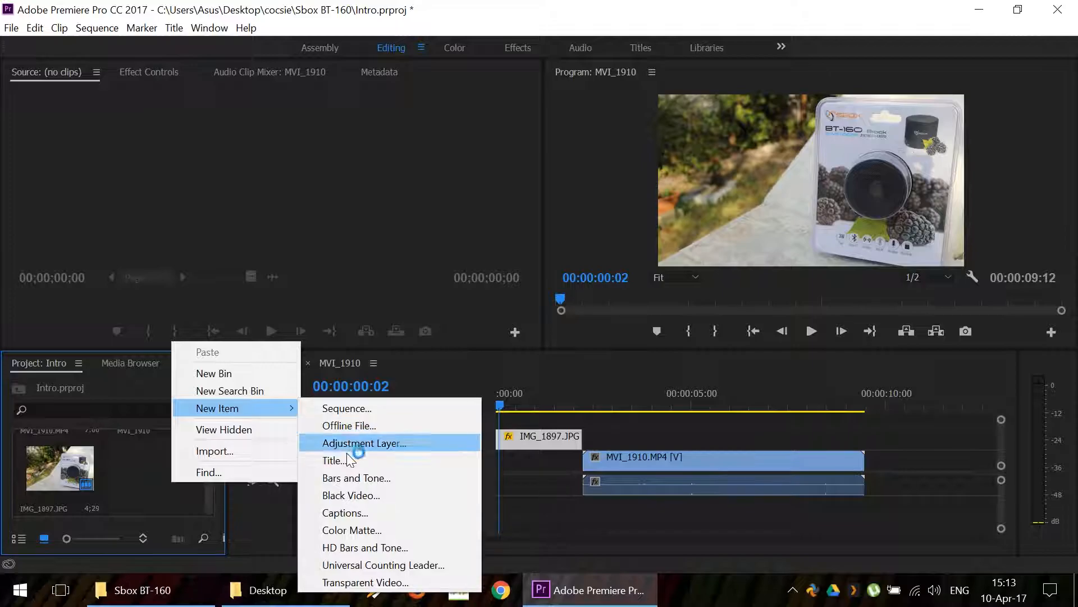
click(335, 460)
text(Intro)
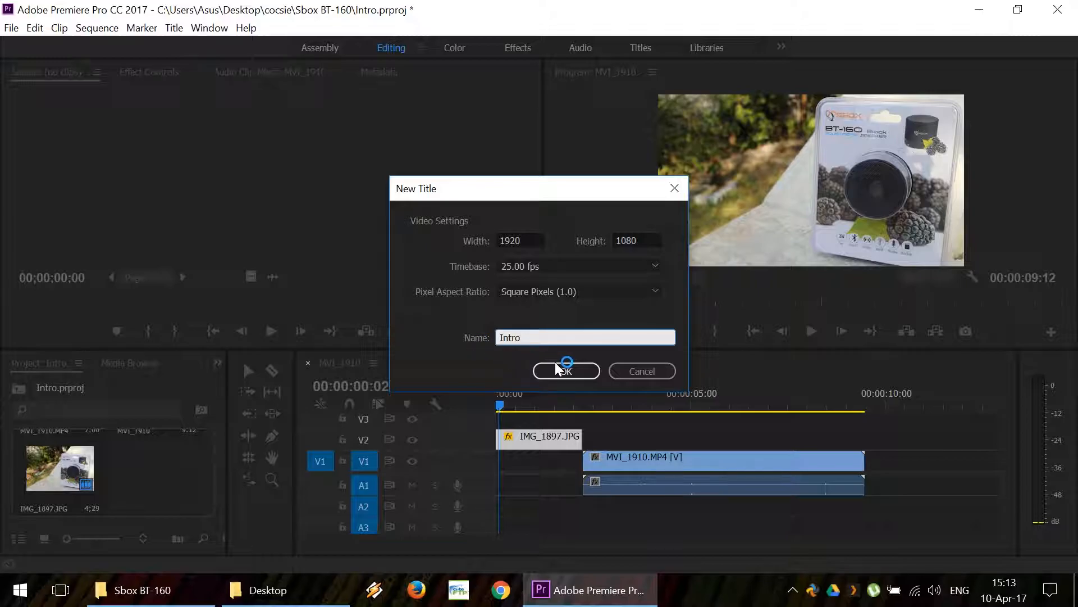
click(566, 371)
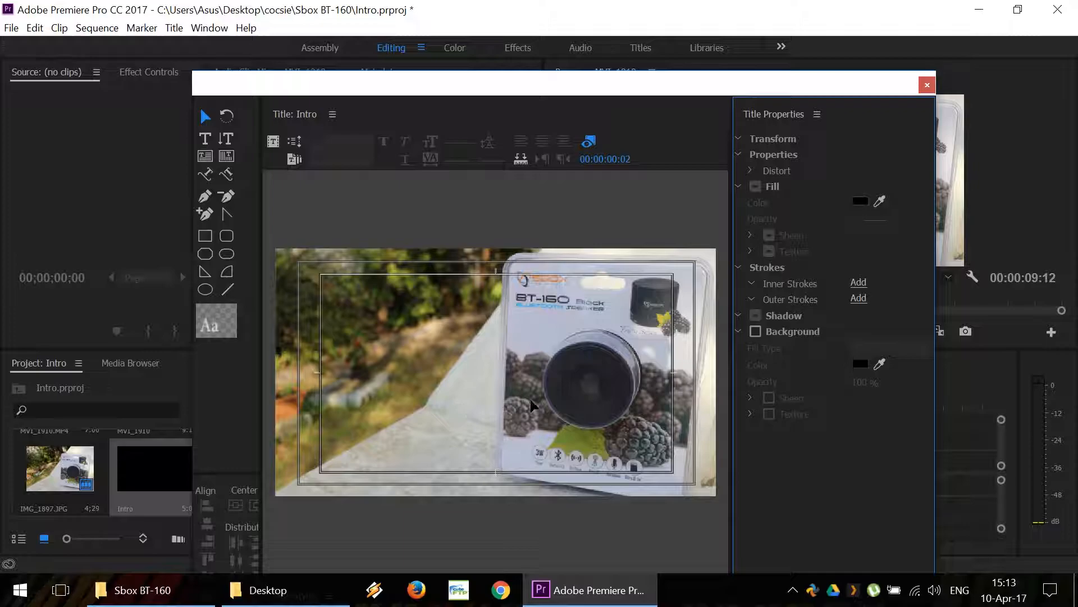
- Type 'Wireless Speaker' as the Intro title's text over the product frame
click(588, 142)
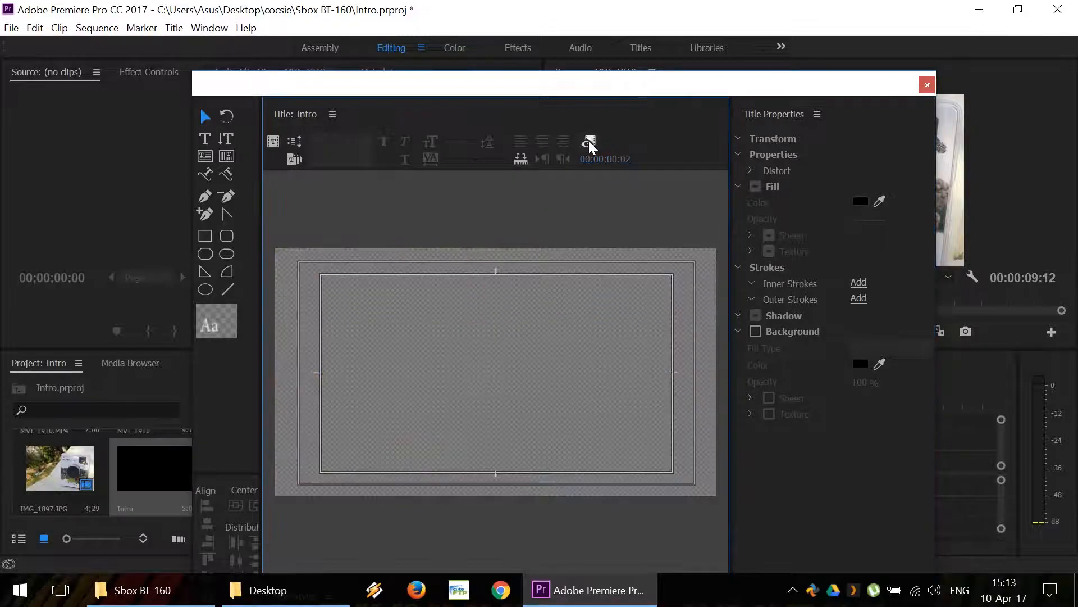
click(589, 141)
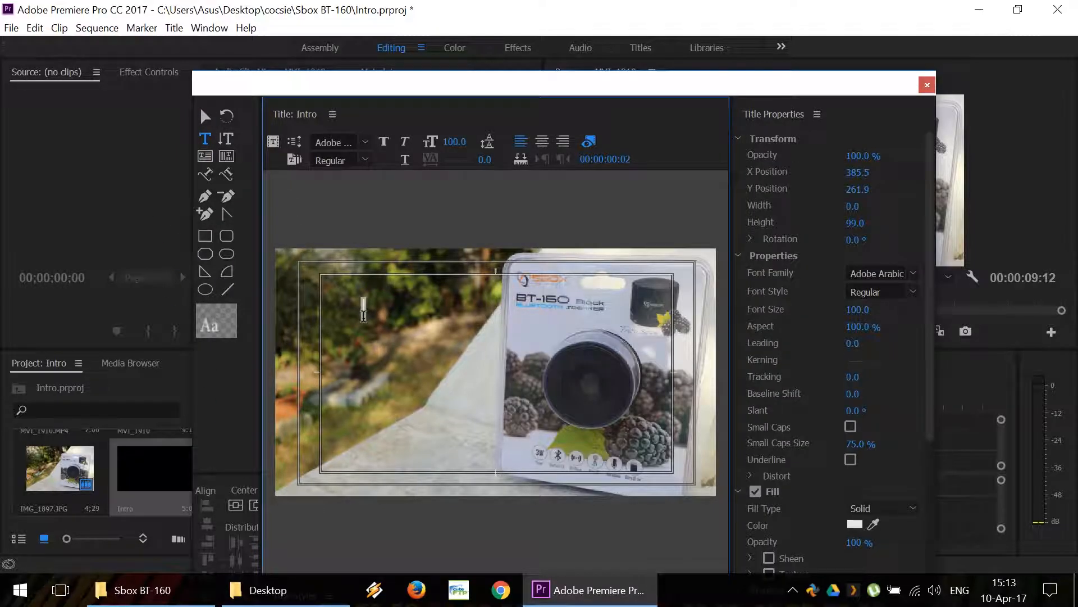
text(Wireless)
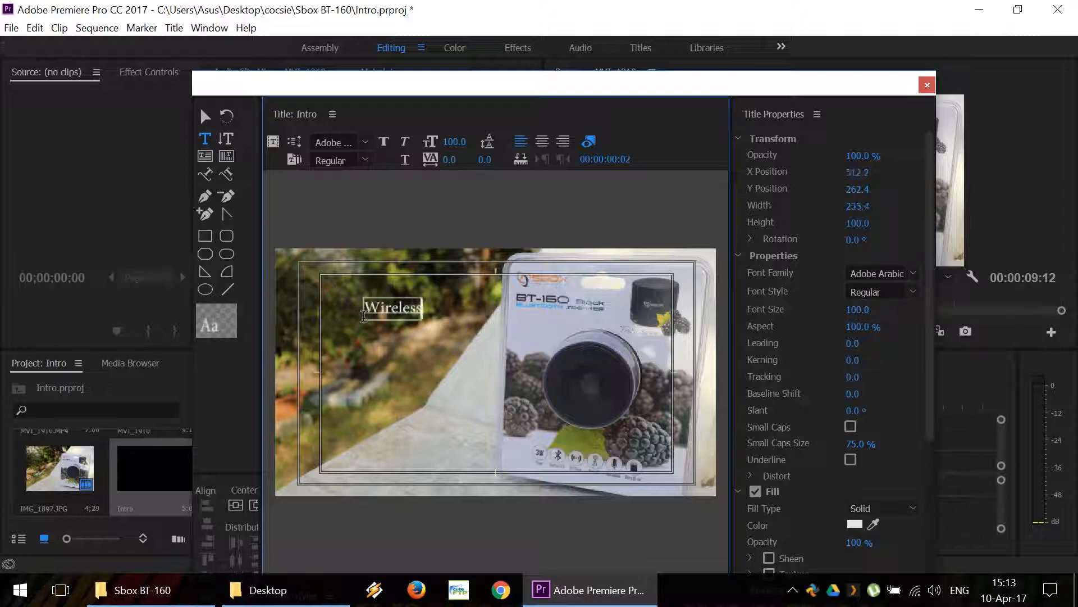
text(Spea)
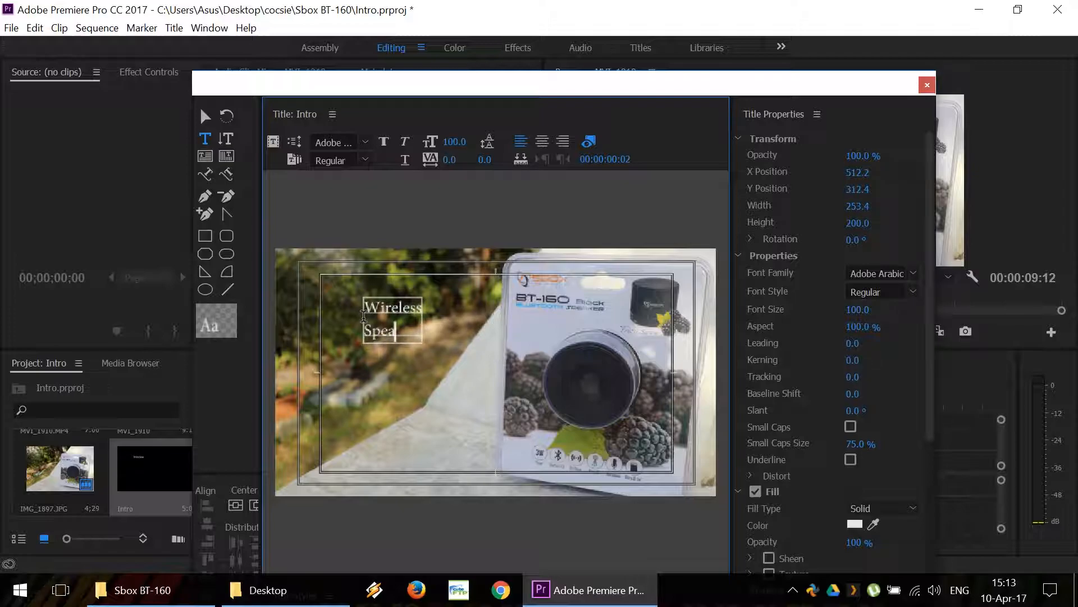
text(ker)
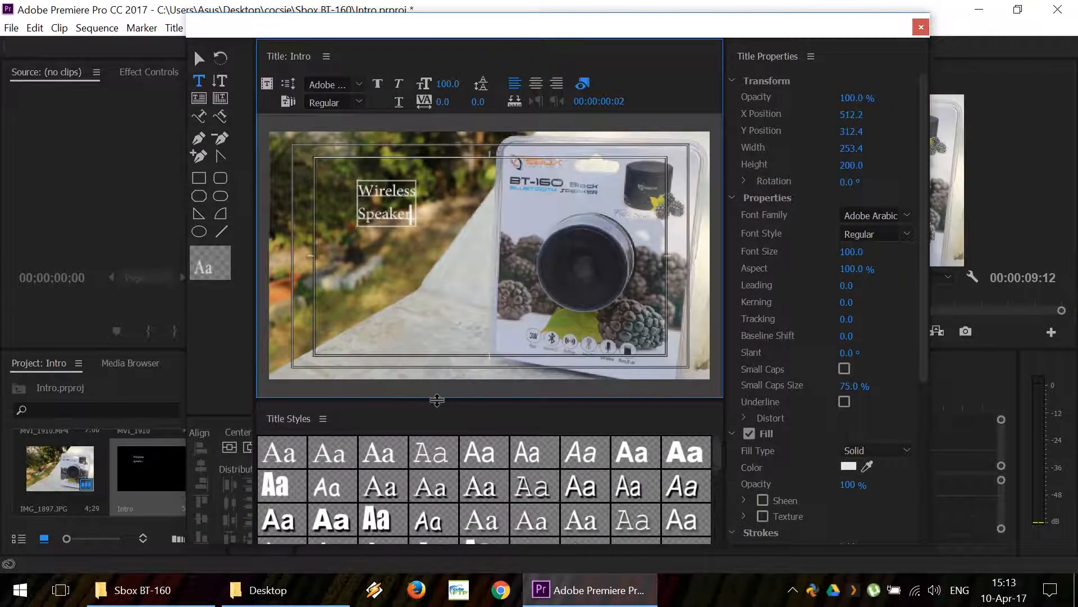
- Apply an Impact title style and set the text fill colour to red
click(385, 212)
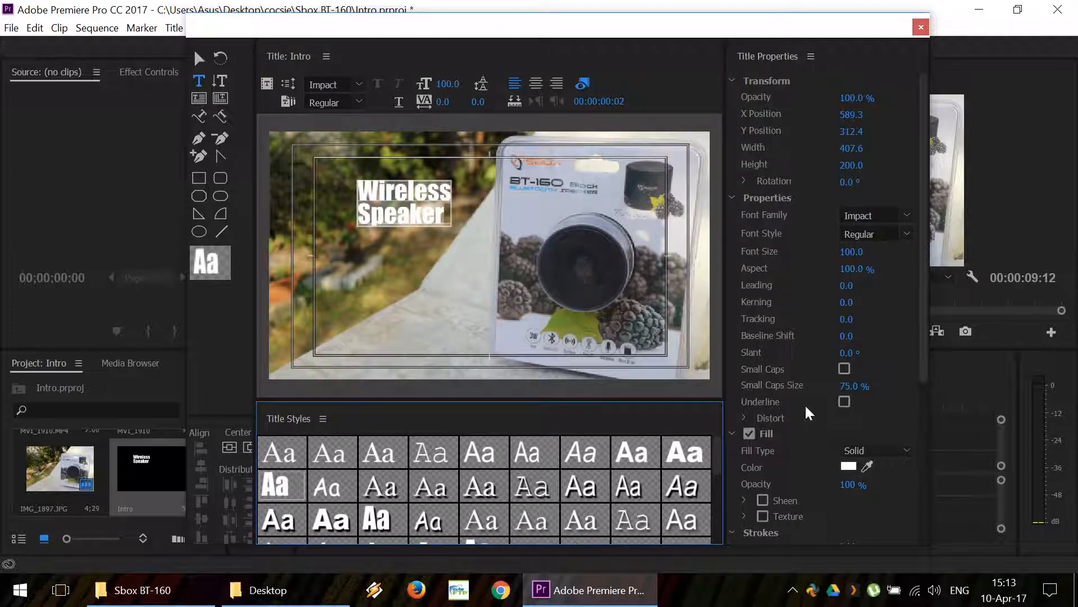
click(846, 467)
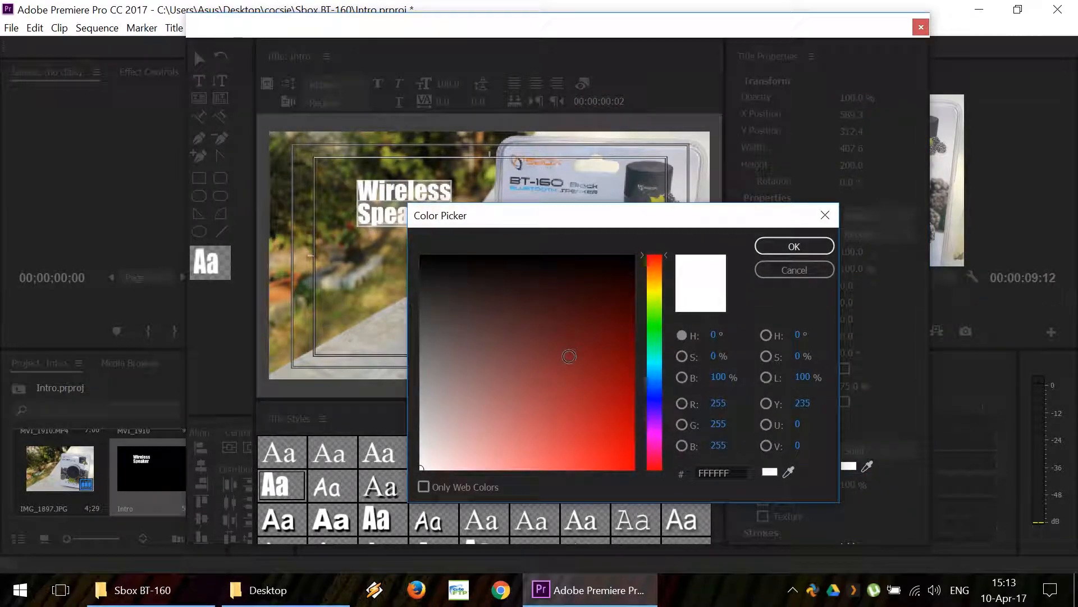
click(794, 245)
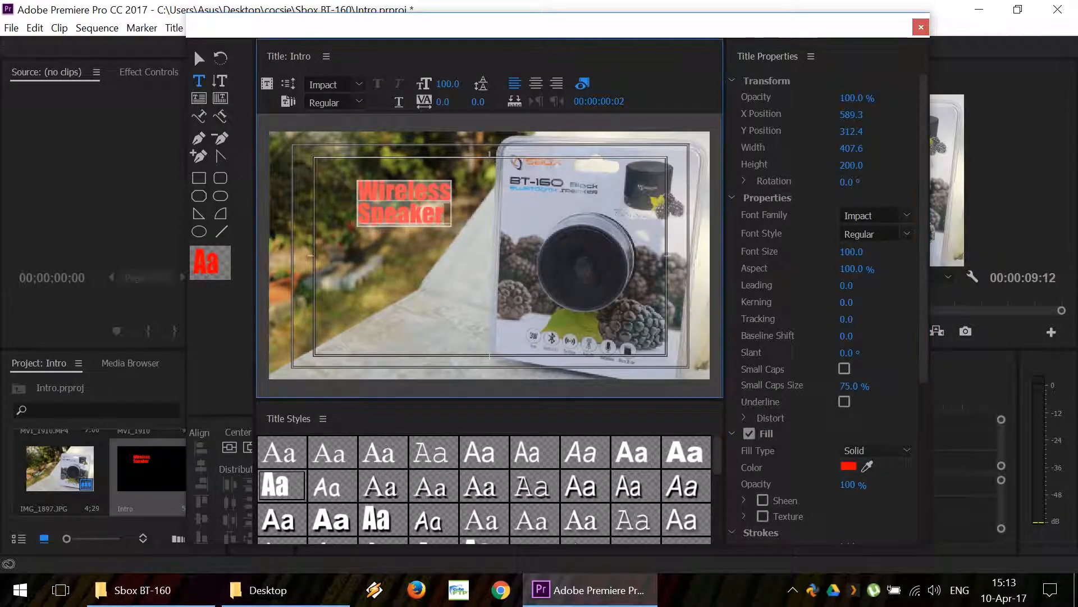
- Set the title font size to 200, centre it in the frame, and close the designer
click(451, 83)
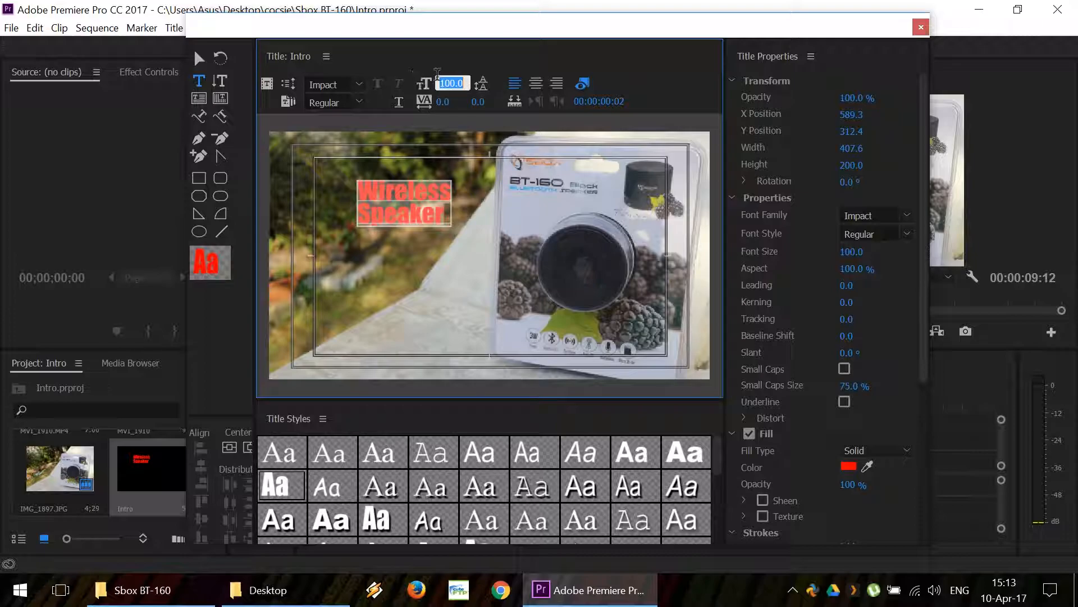
text(200.0)
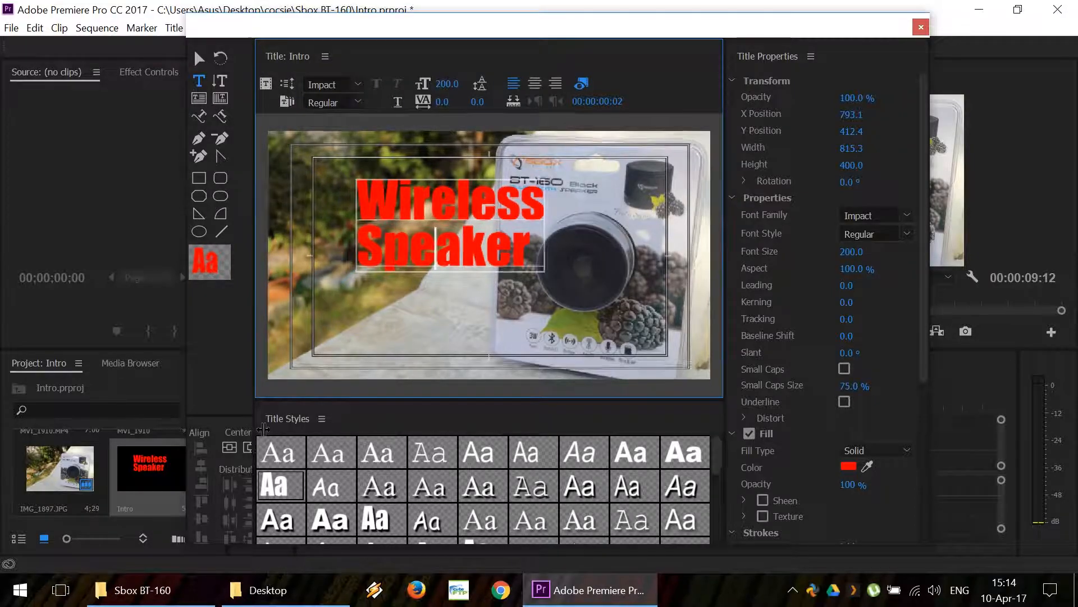
click(229, 447)
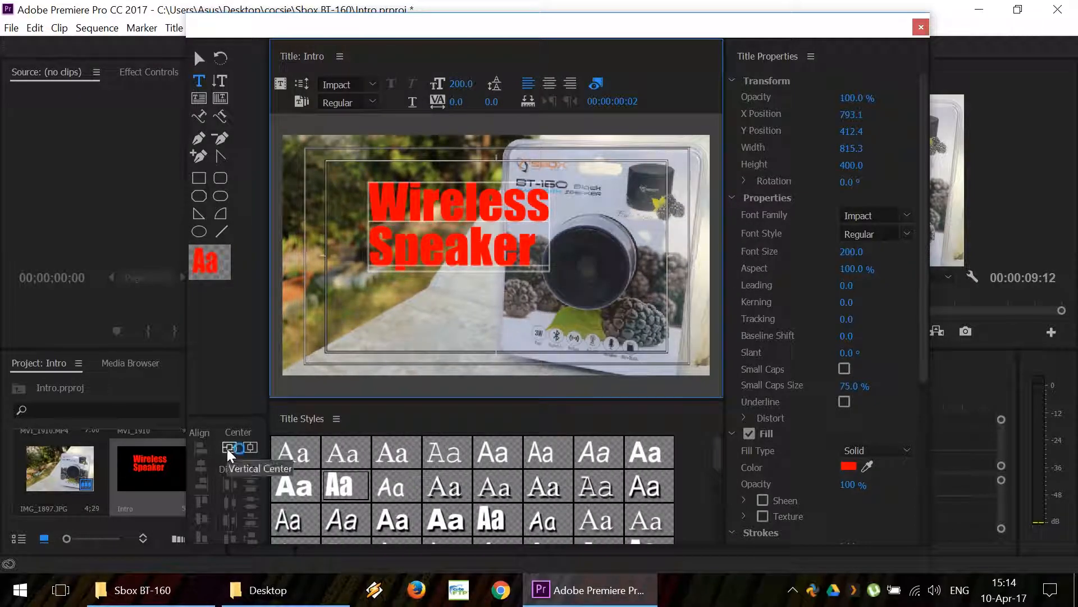
click(229, 447)
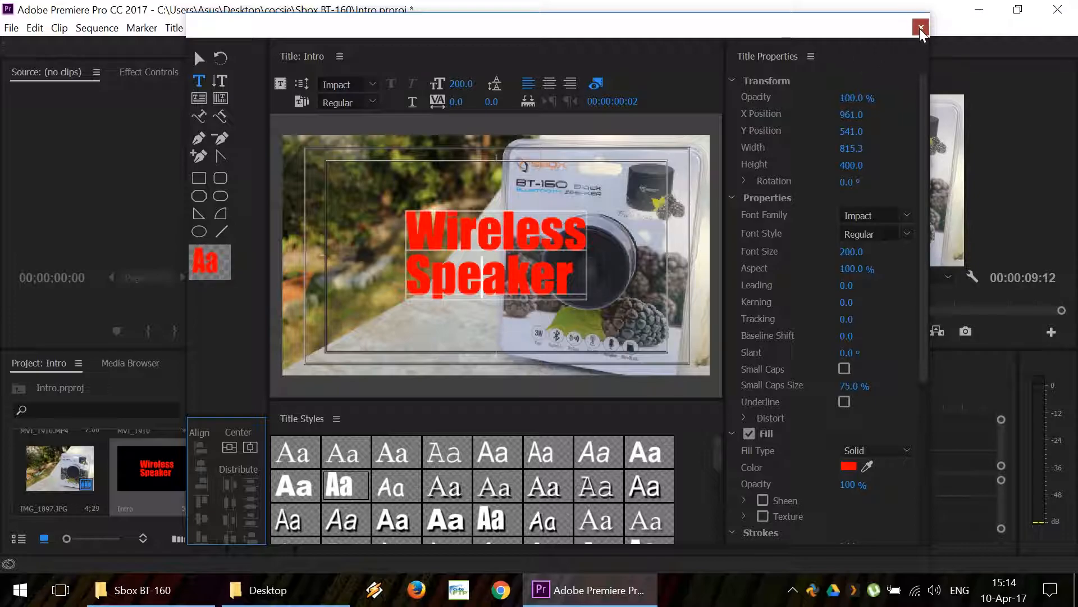
click(922, 27)
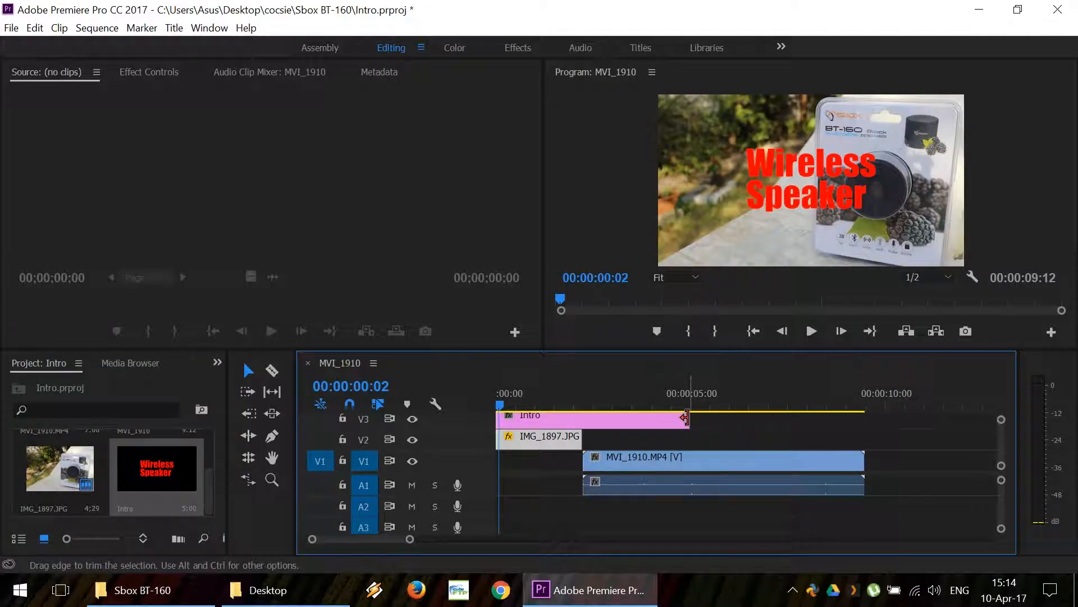
- Trim the Intro title clip on V3 to end where IMG_1897.JPG ends
drag(686, 417, 586, 417)
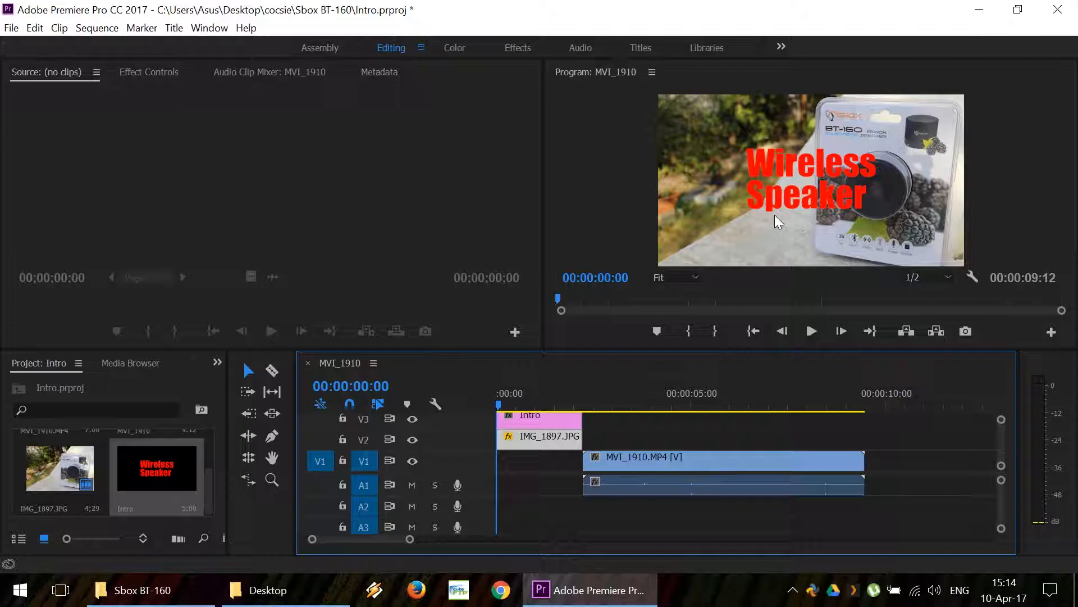
click(810, 331)
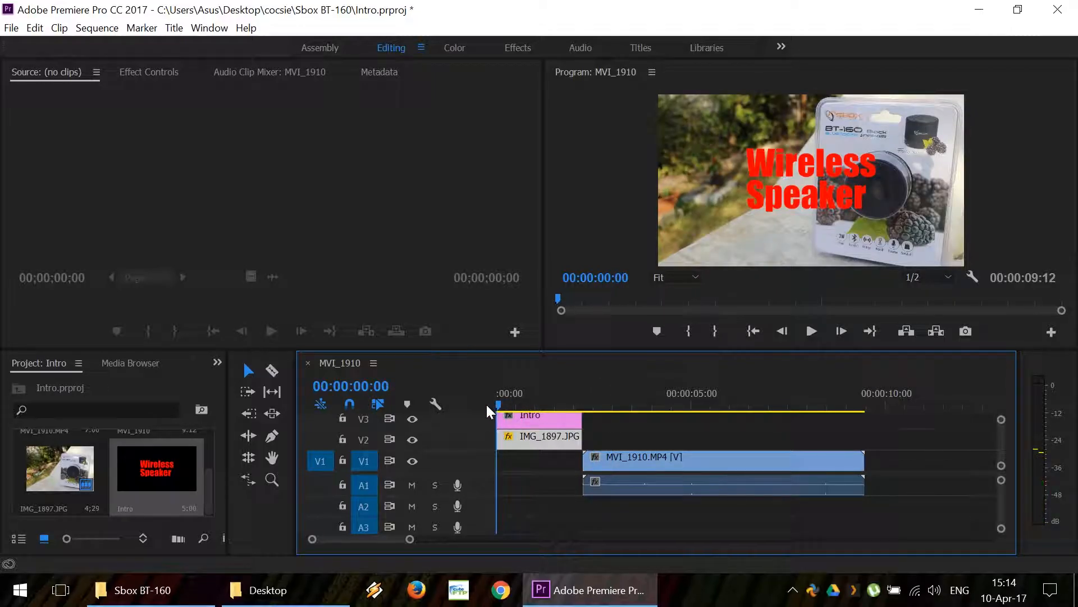
click(518, 47)
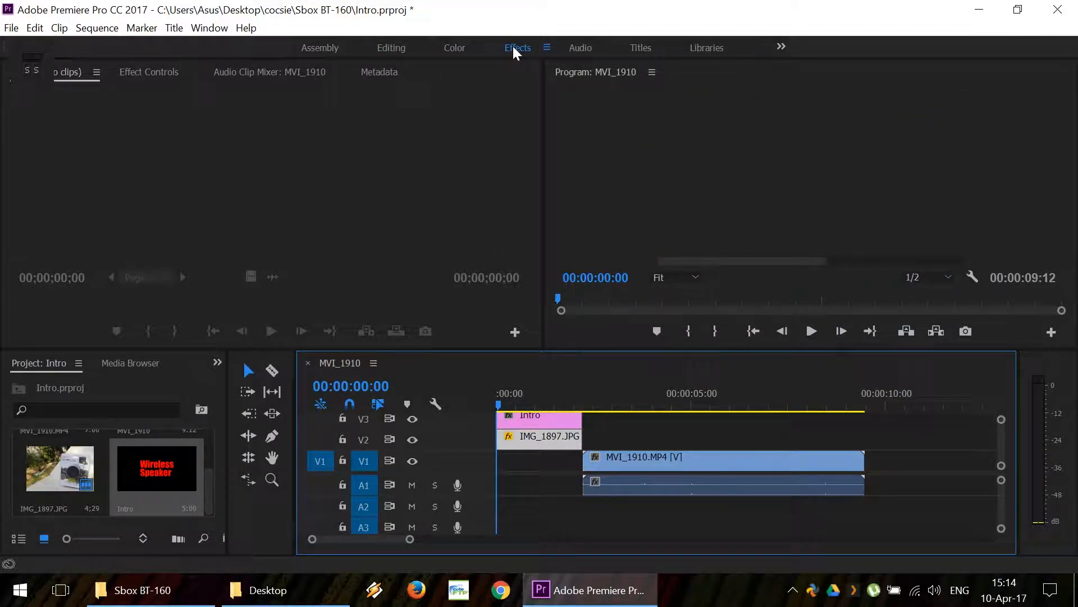
- Apply the Slide video transition to the Intro title's start and play the preview
click(518, 49)
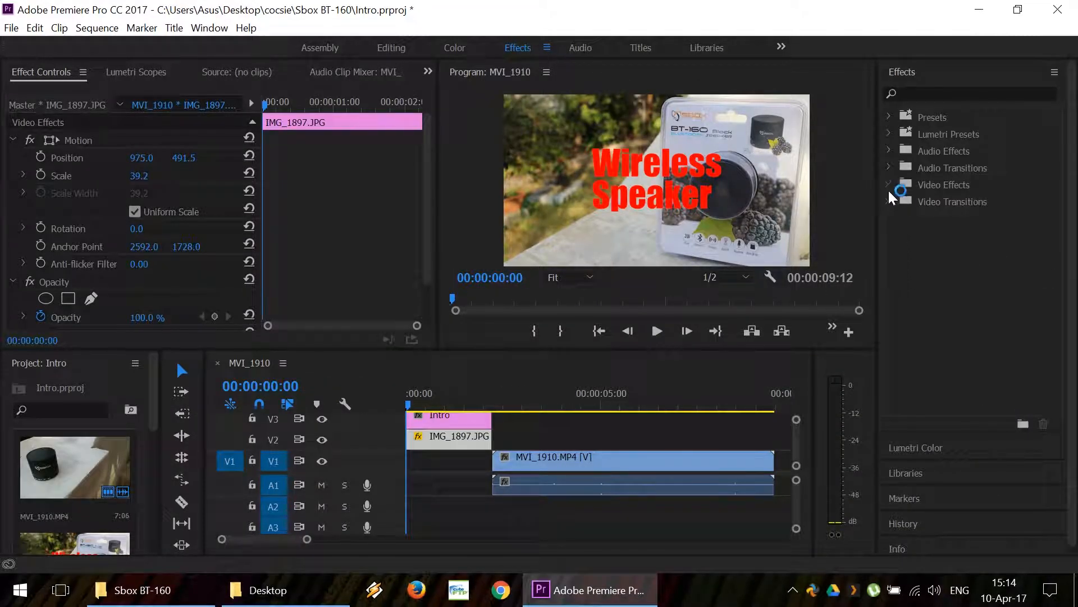
click(889, 184)
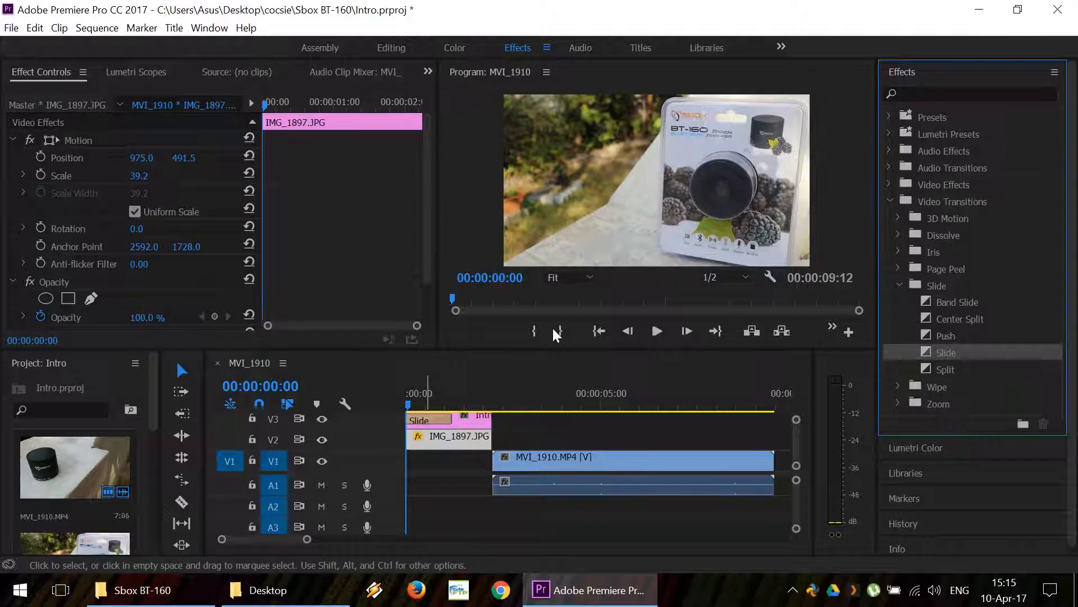
click(655, 331)
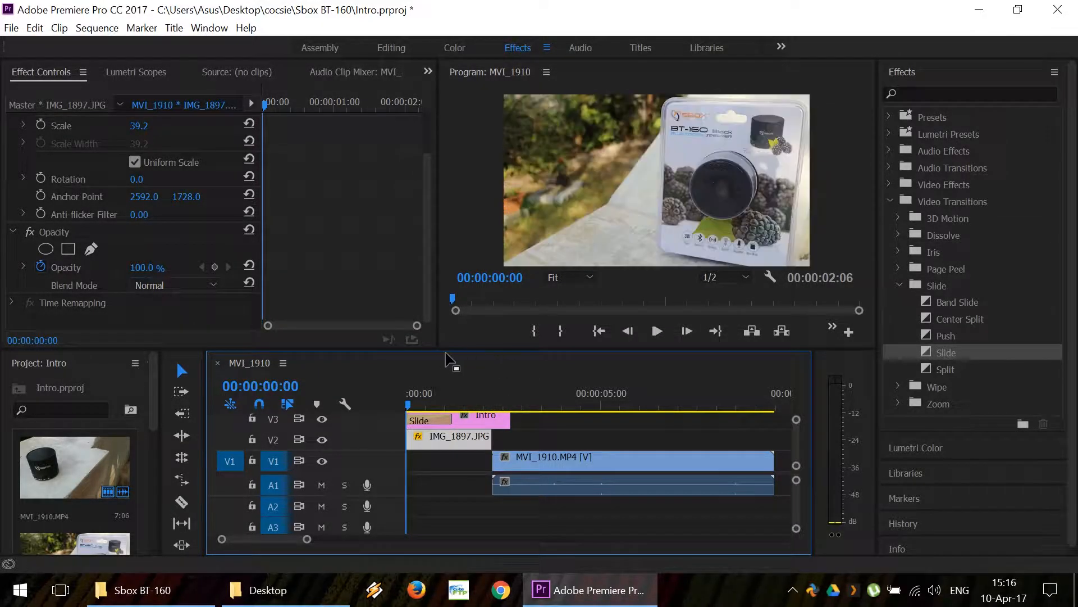
click(656, 331)
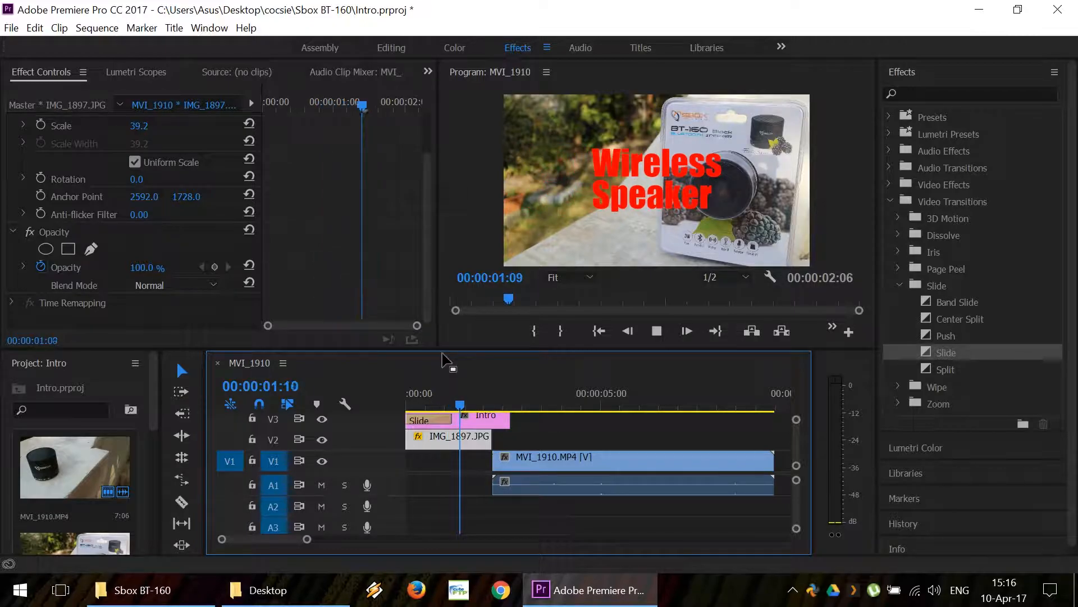